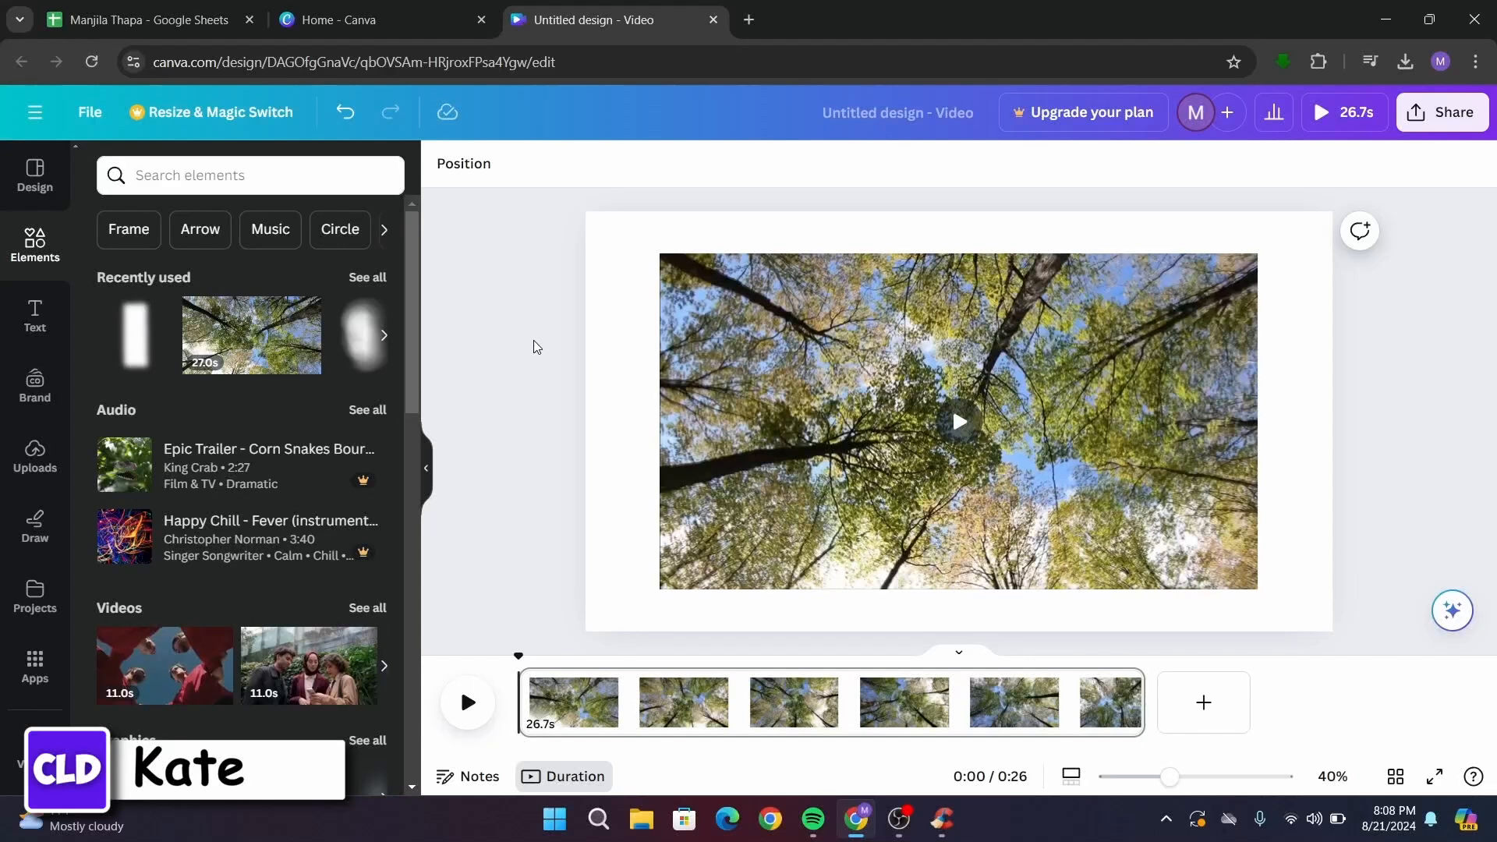
pyautogui.moveTo(656, 437)
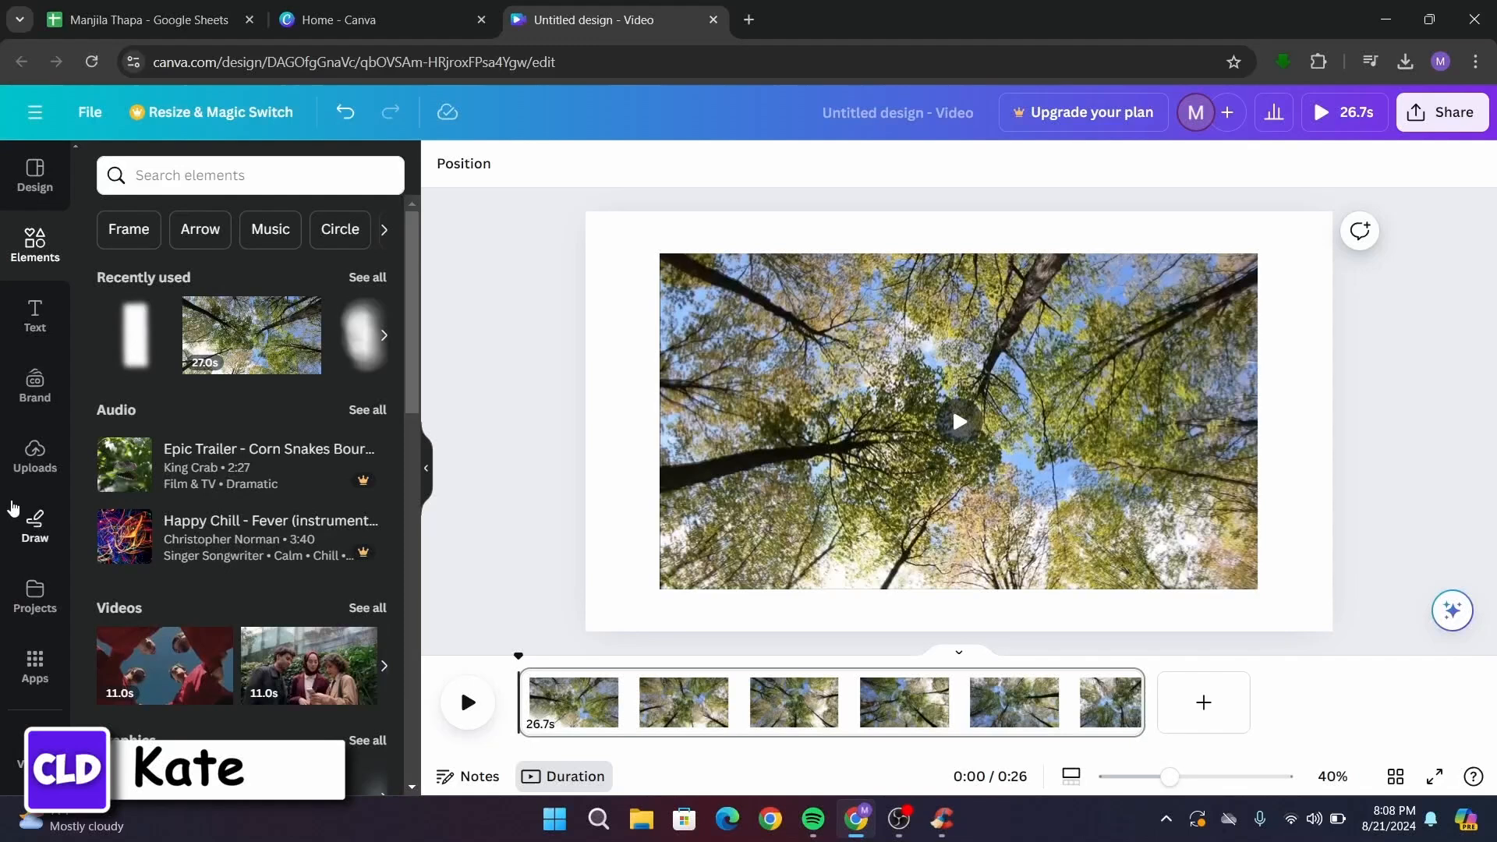
# Step: Search the element library for 'blur' and browse the Graphics results
pyautogui.click(33, 243)
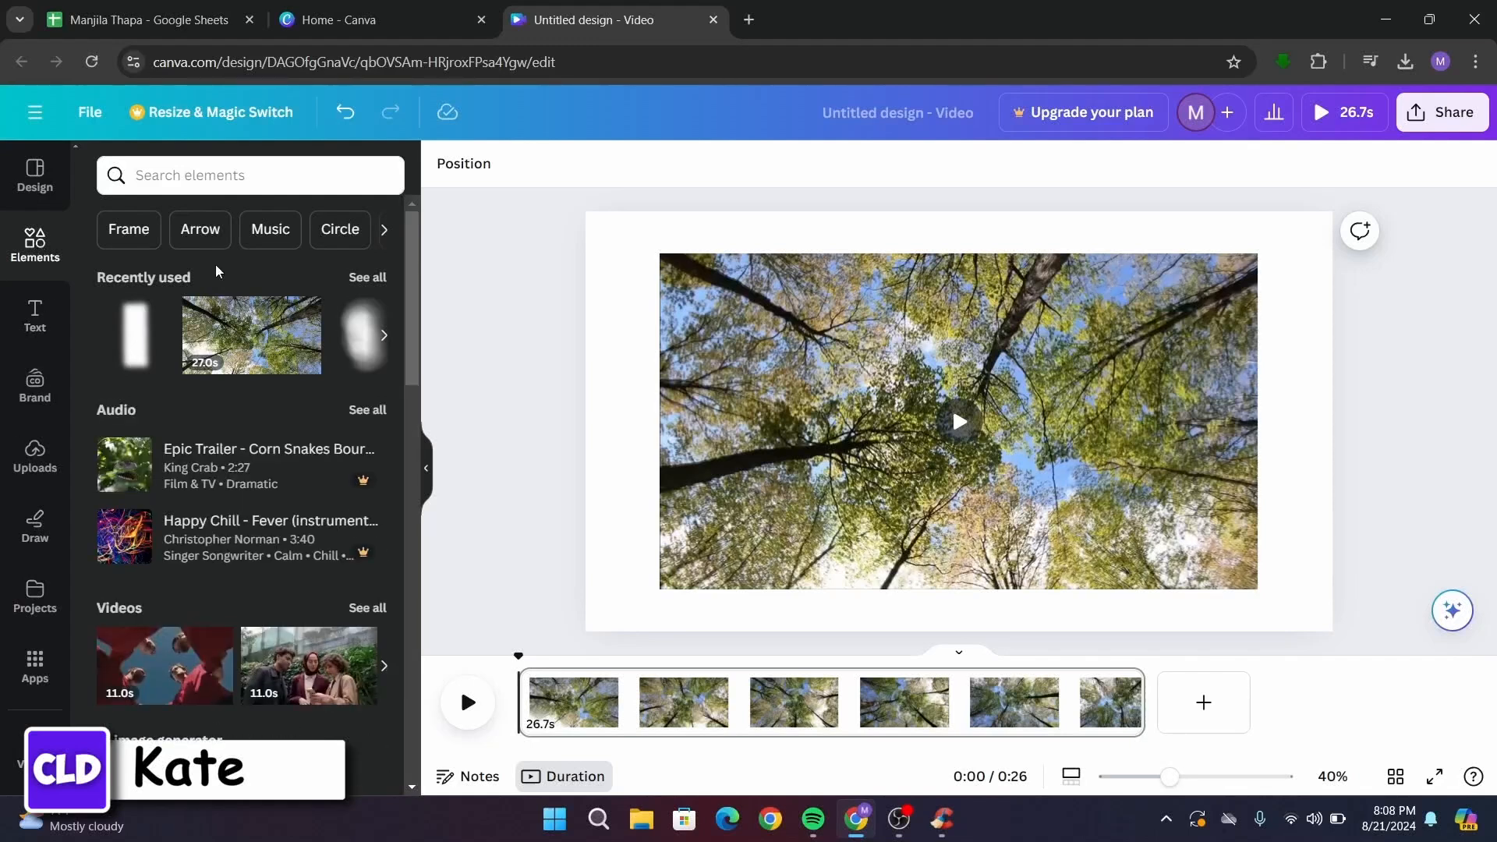
pyautogui.click(249, 174)
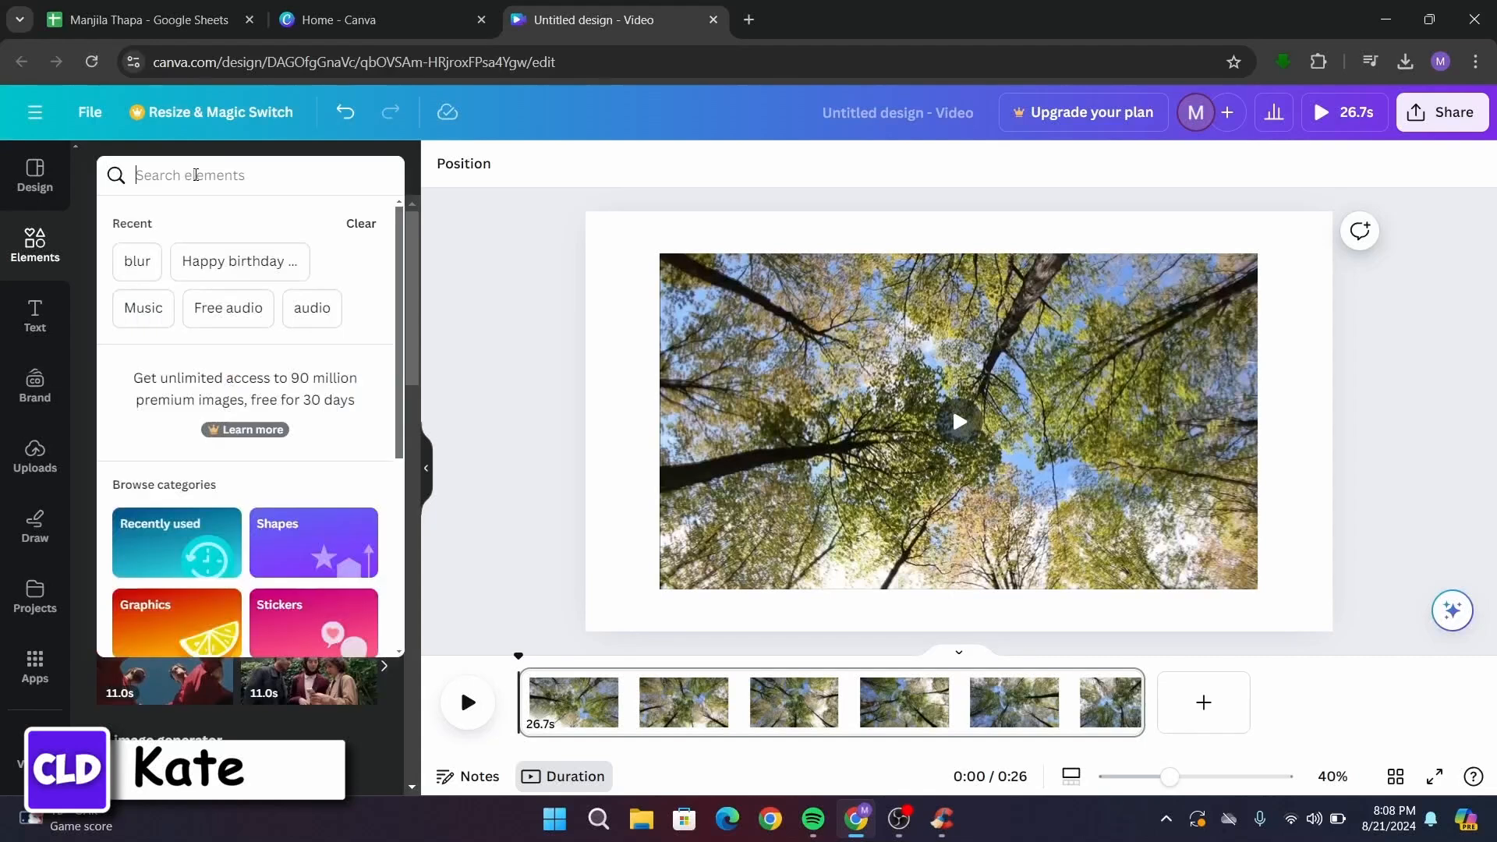
pyautogui.write('blur')
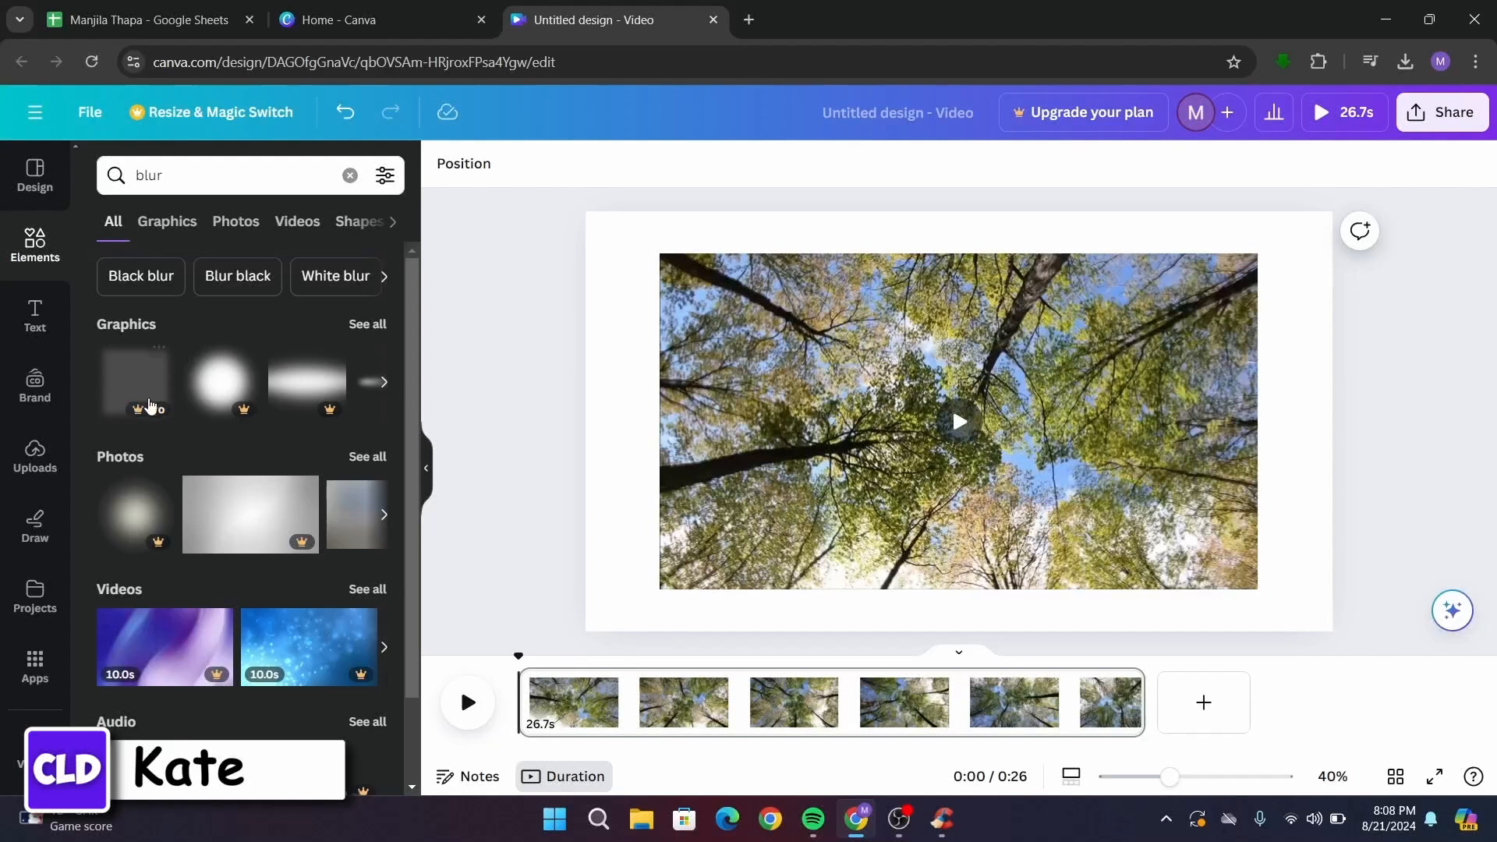
pyautogui.moveTo(131, 339)
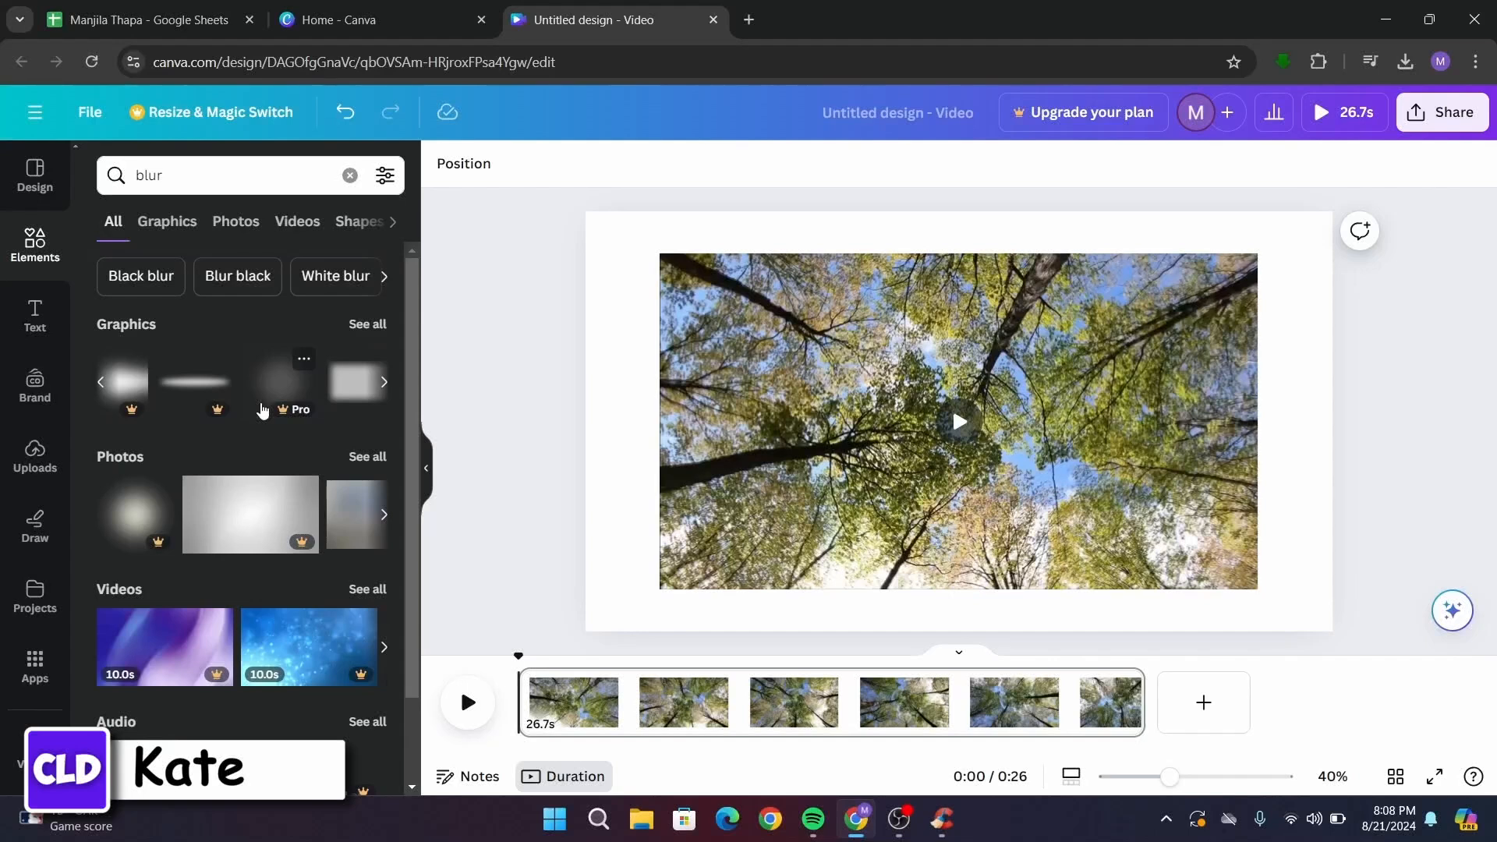
pyautogui.click(383, 382)
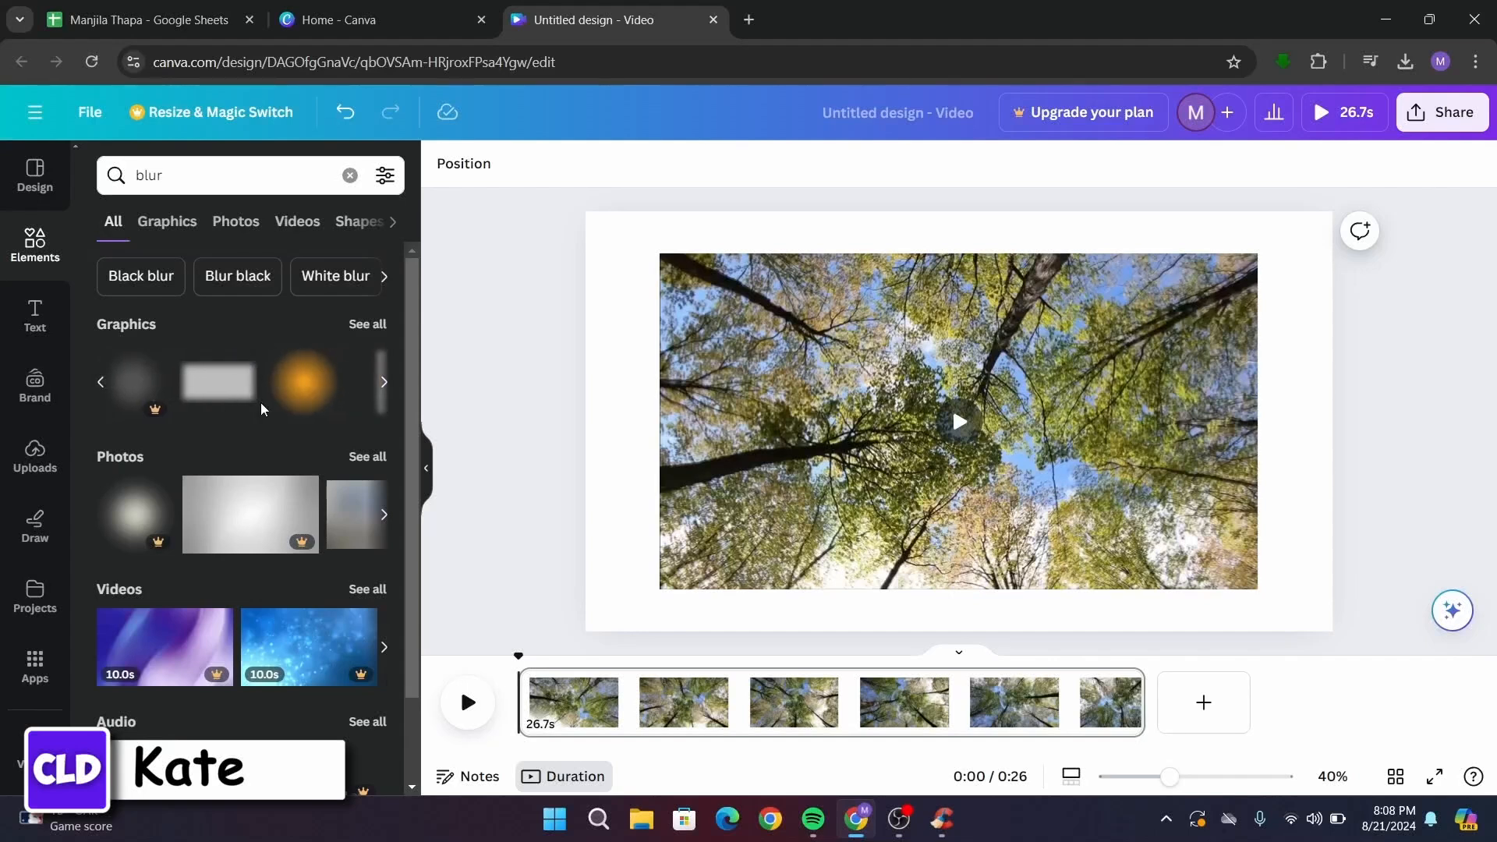
pyautogui.moveTo(325, 413)
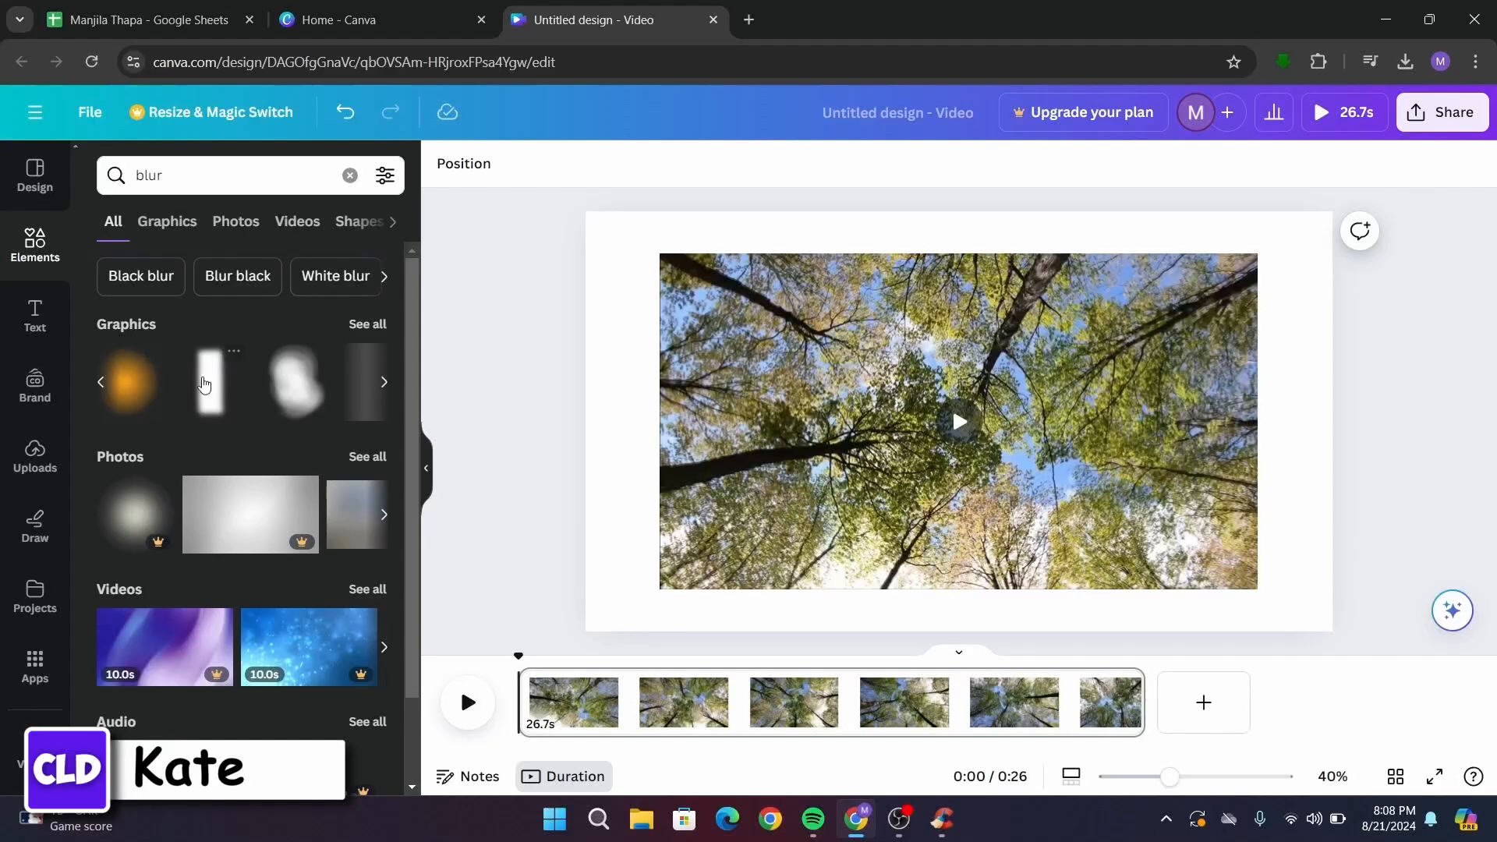
# Step: Add the white vertical blur graphic over the tree clip, shrink it and move it left of centre
pyautogui.click(208, 382)
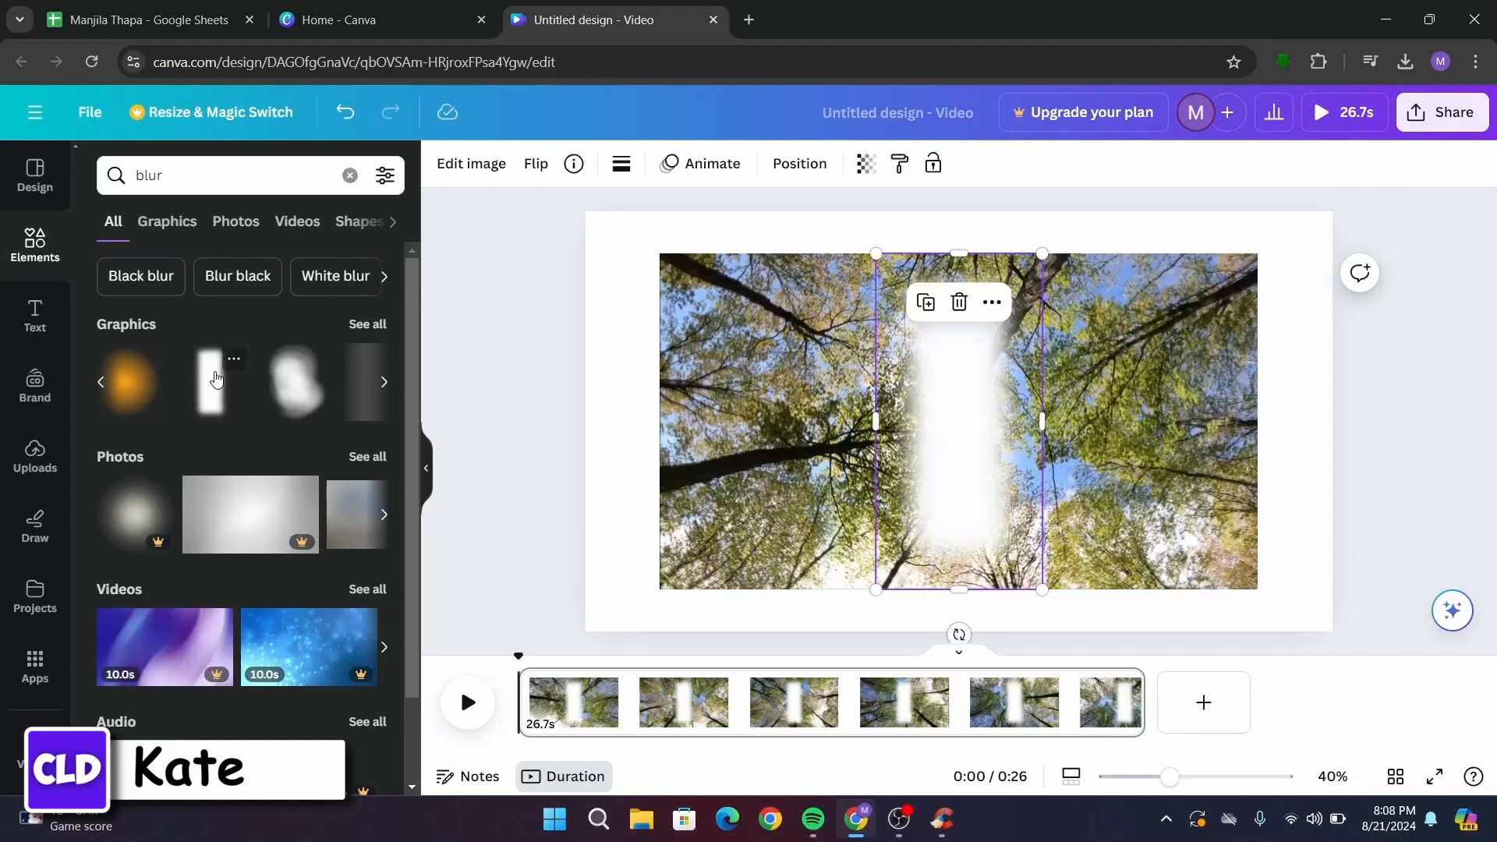
pyautogui.moveTo(296, 360)
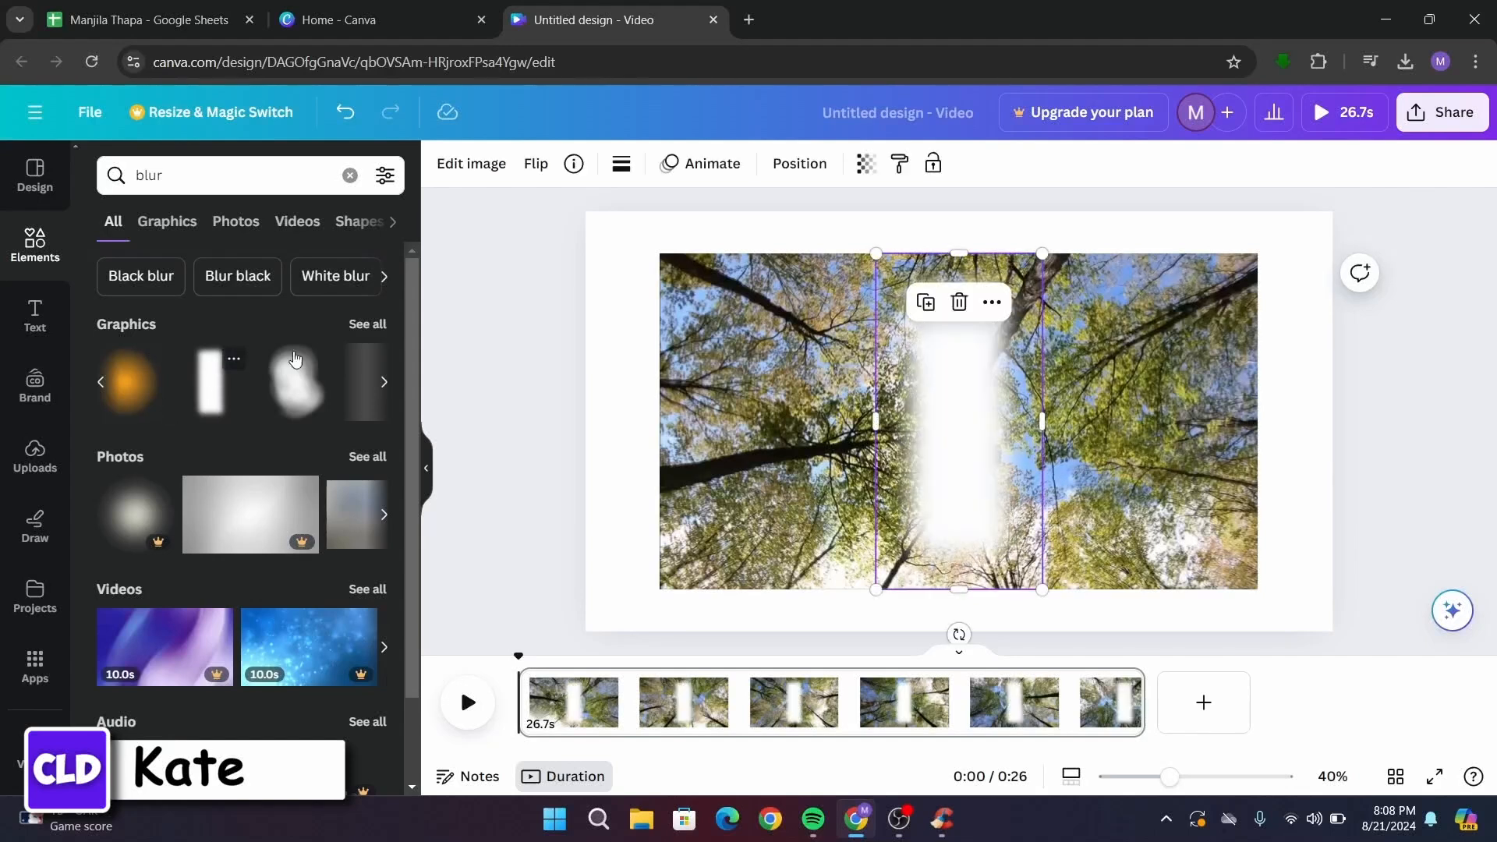
pyautogui.moveTo(964, 424)
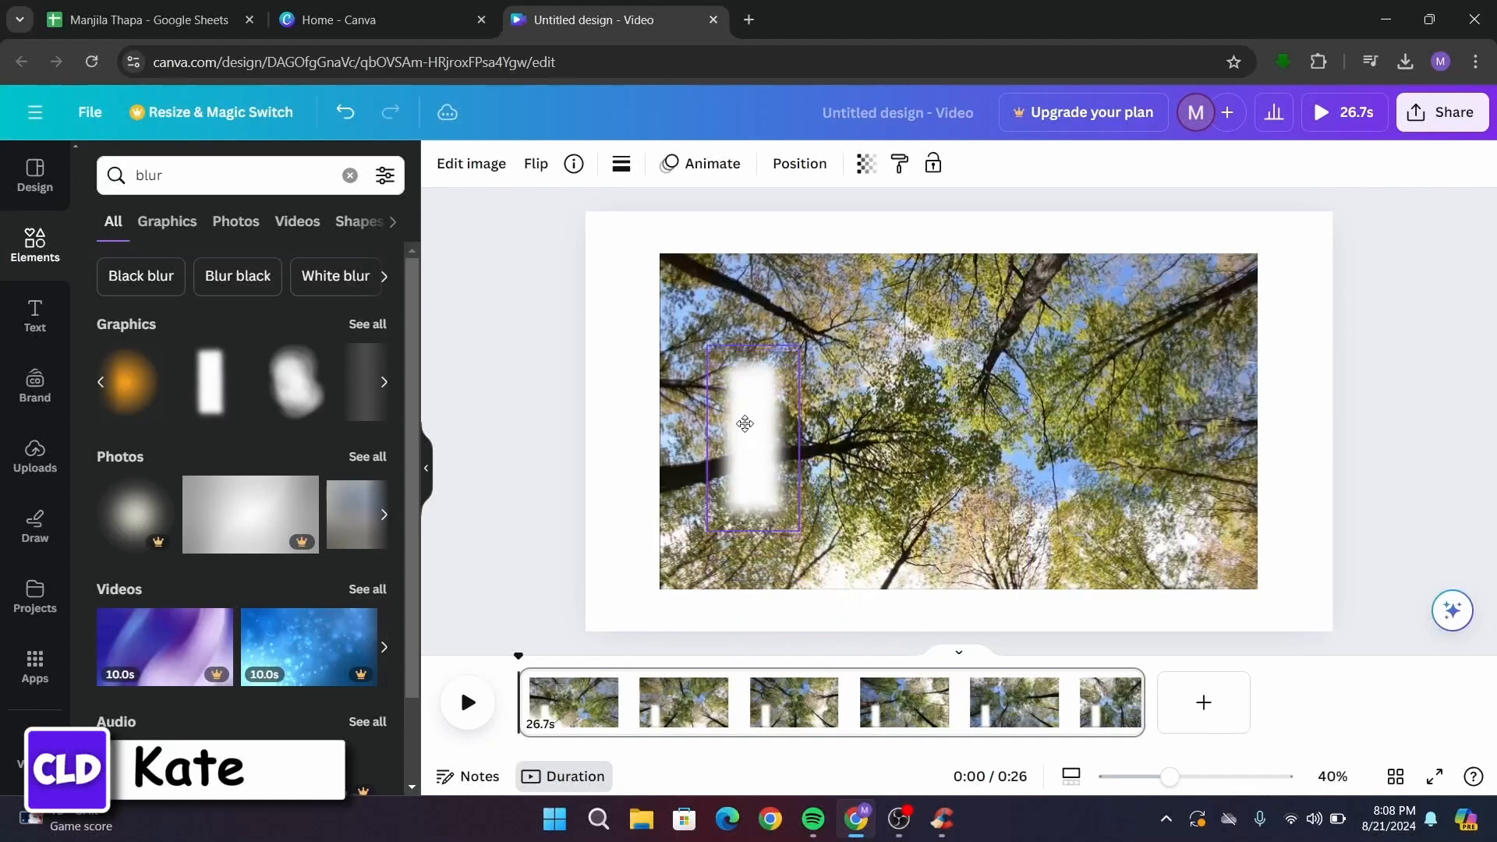
pyautogui.click(753, 437)
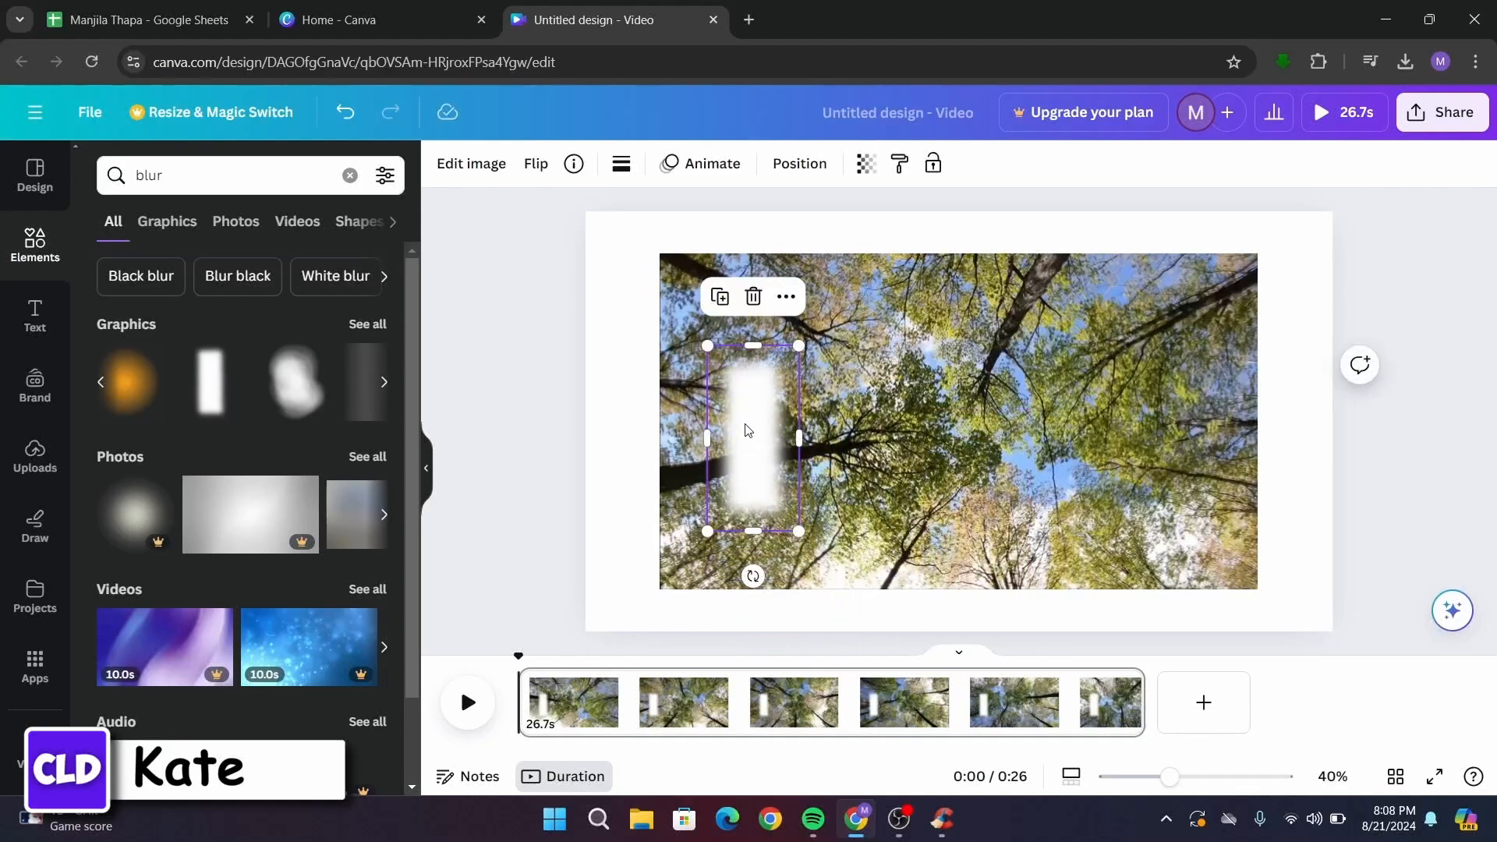
pyautogui.click(907, 511)
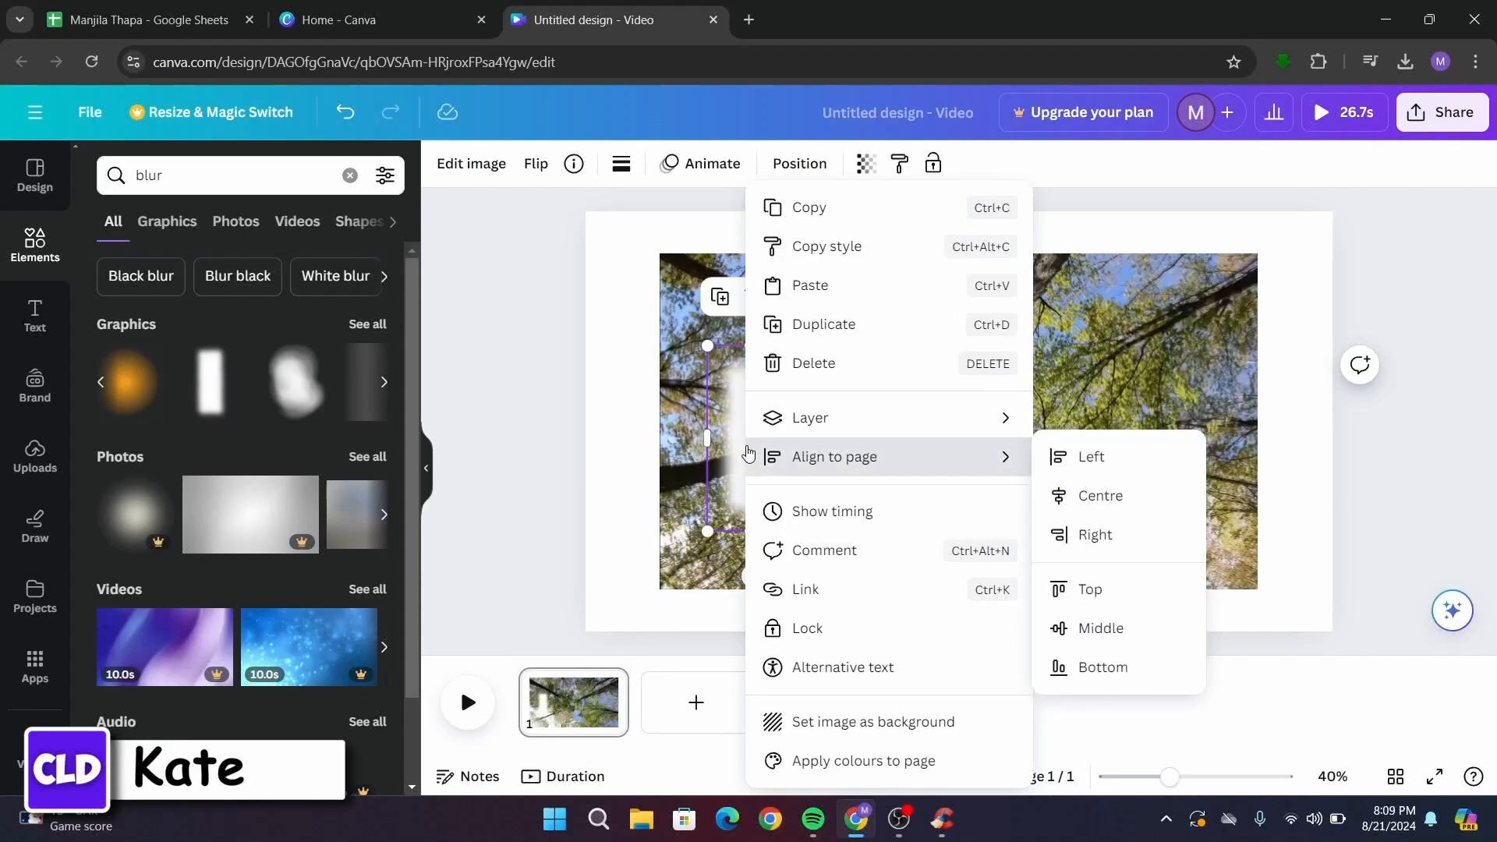
# Step: Show the blur graphic's timing, shift its bar to a short late stretch, and preview playback
pyautogui.click(1103, 496)
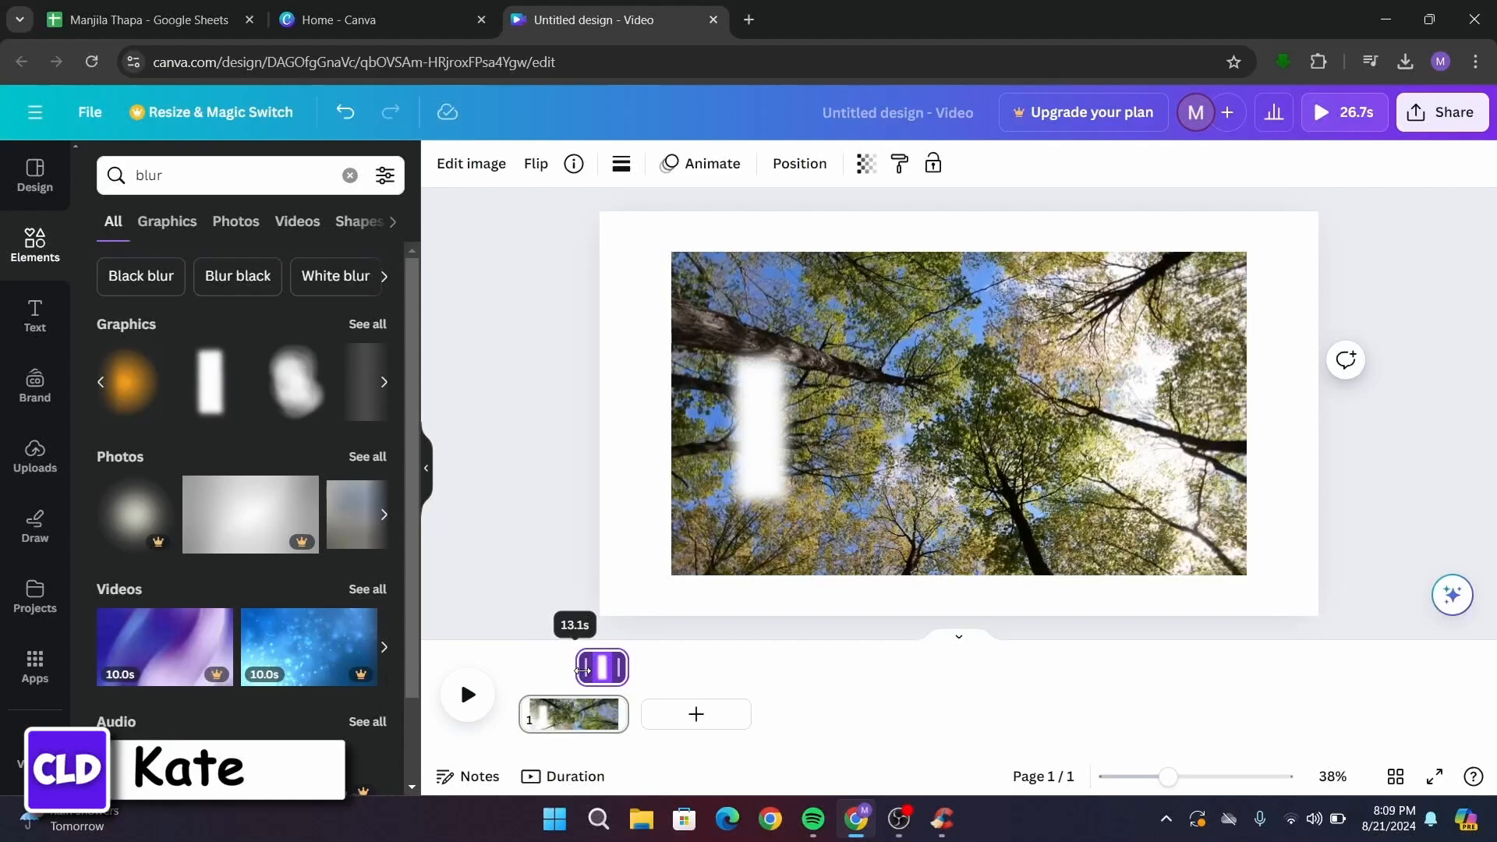
pyautogui.click(468, 693)
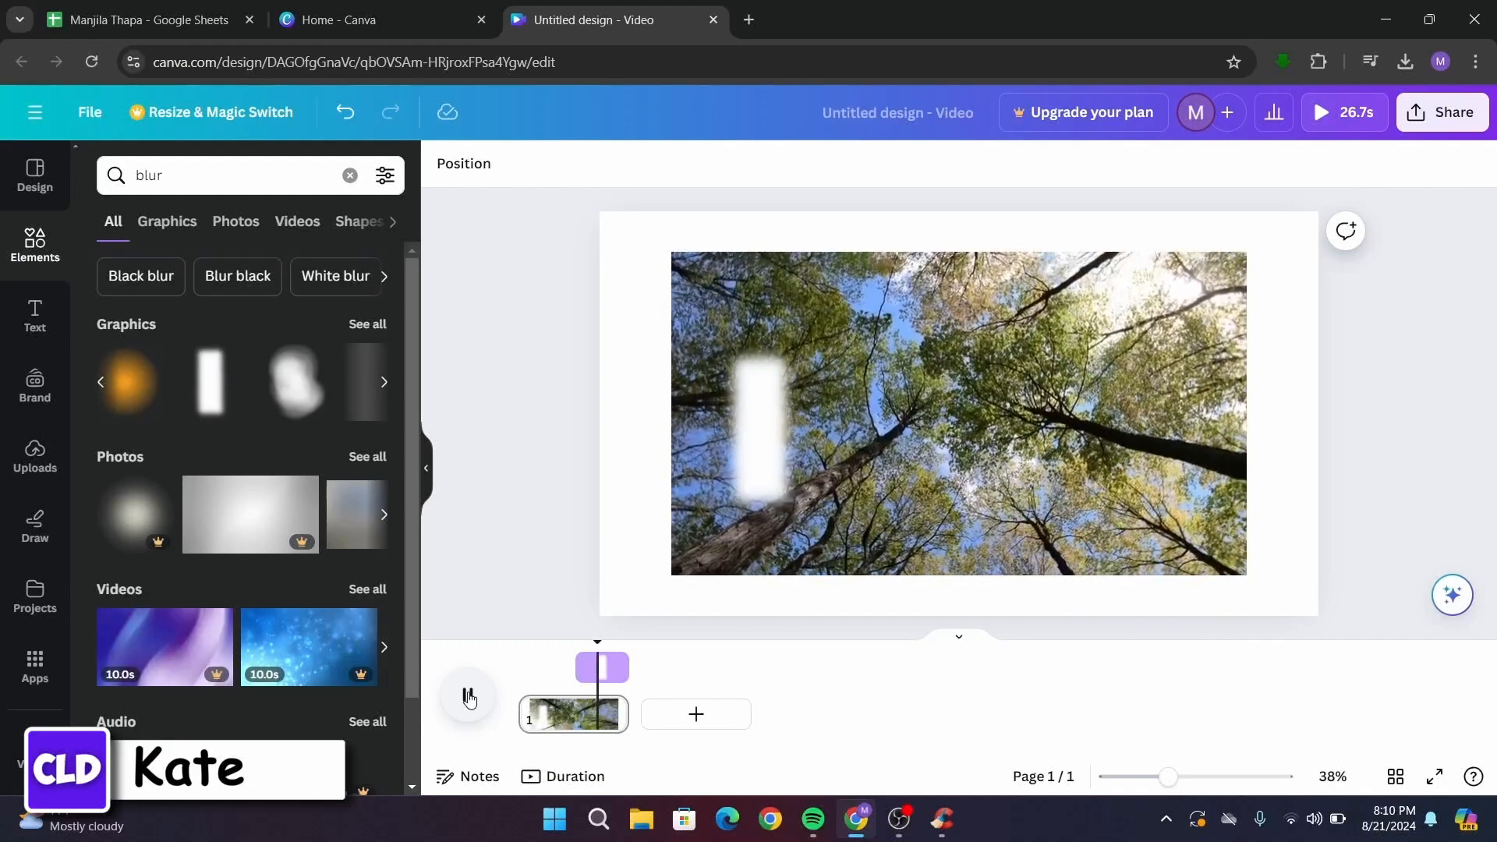
pyautogui.click(466, 694)
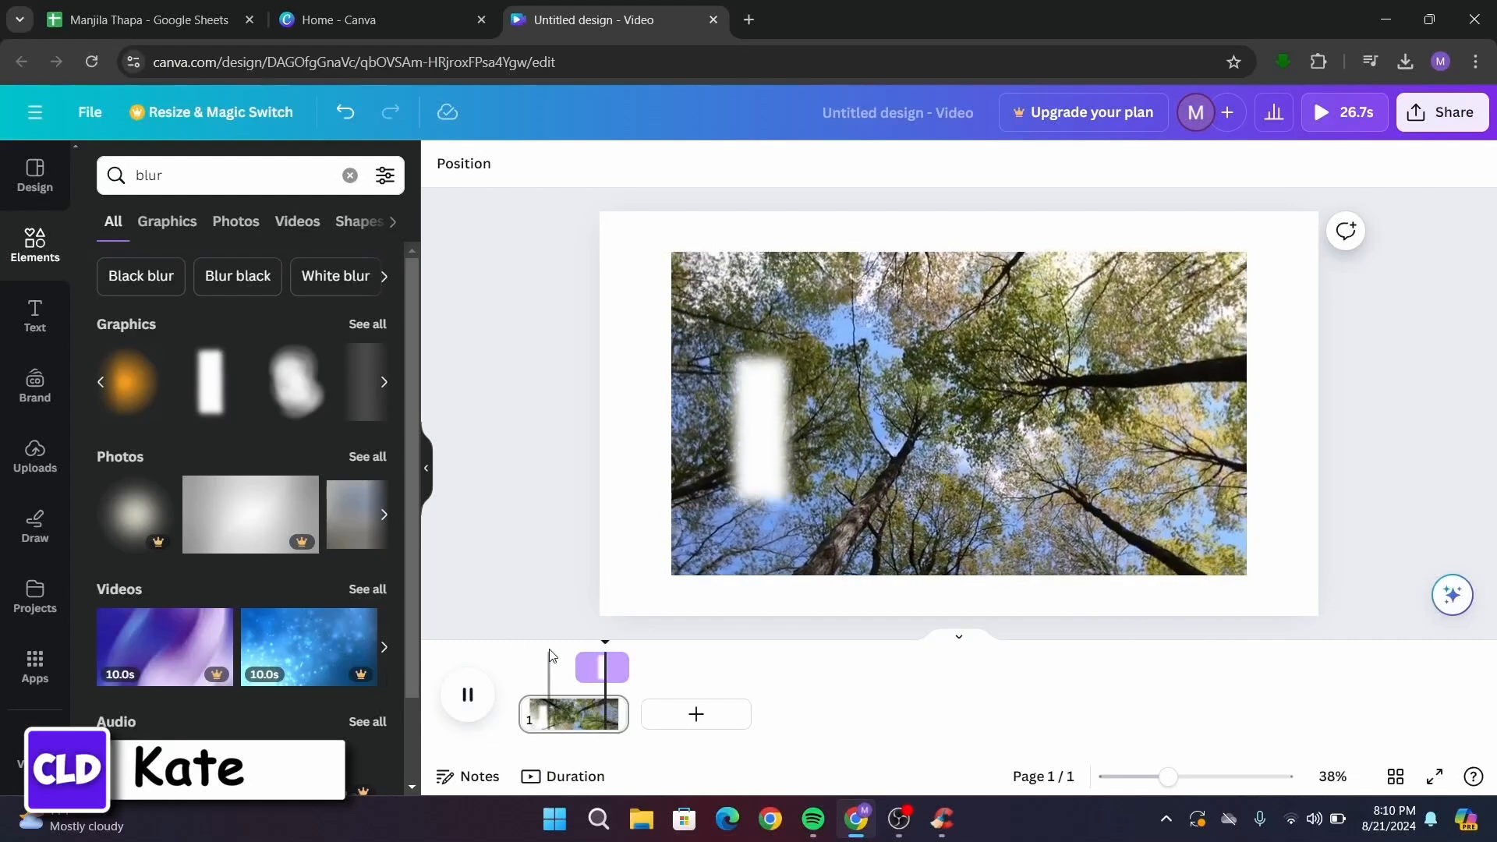
pyautogui.click(466, 694)
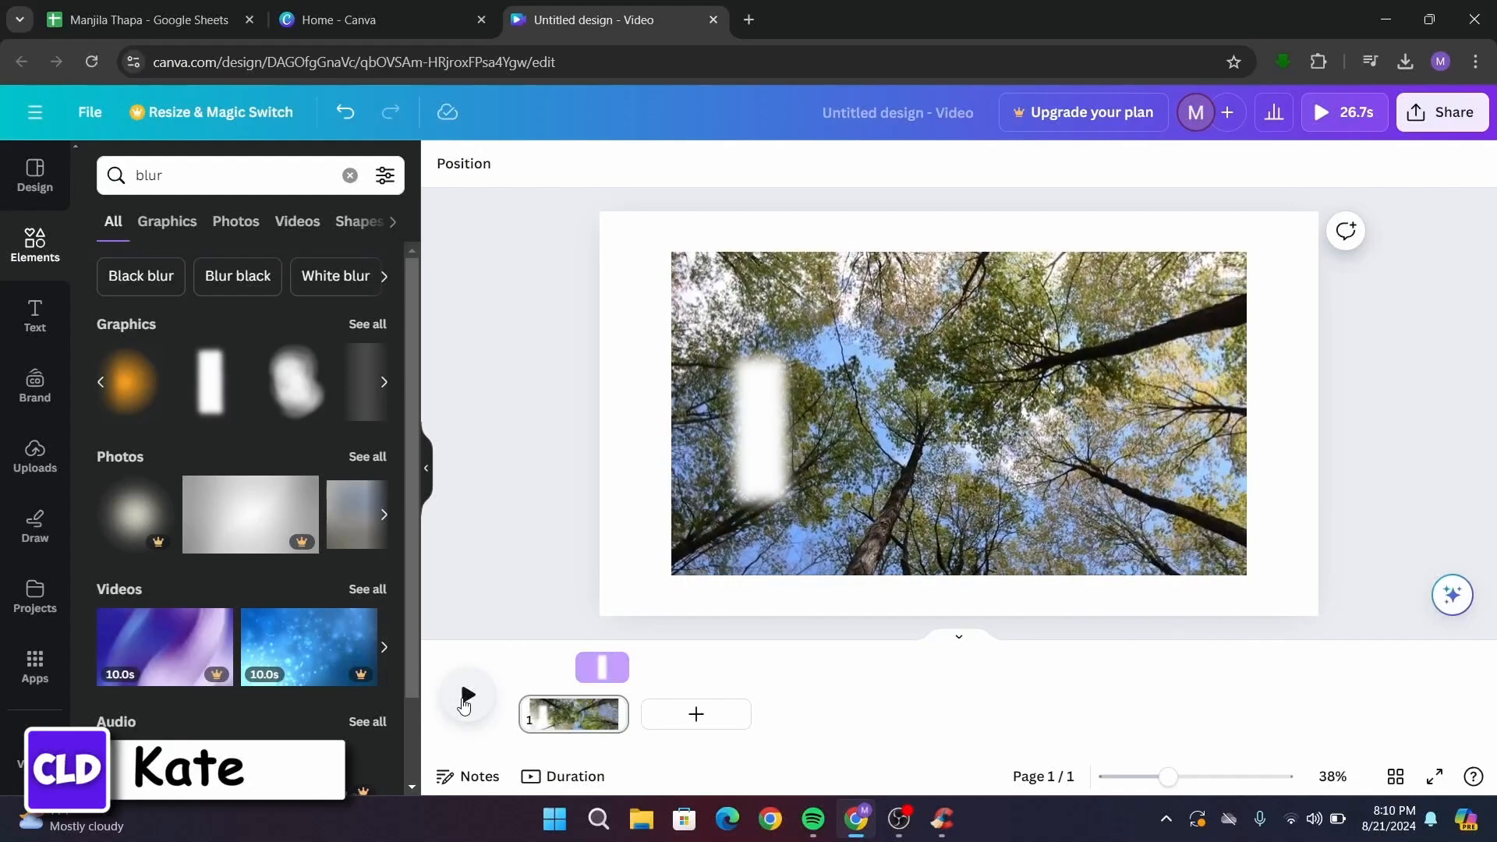